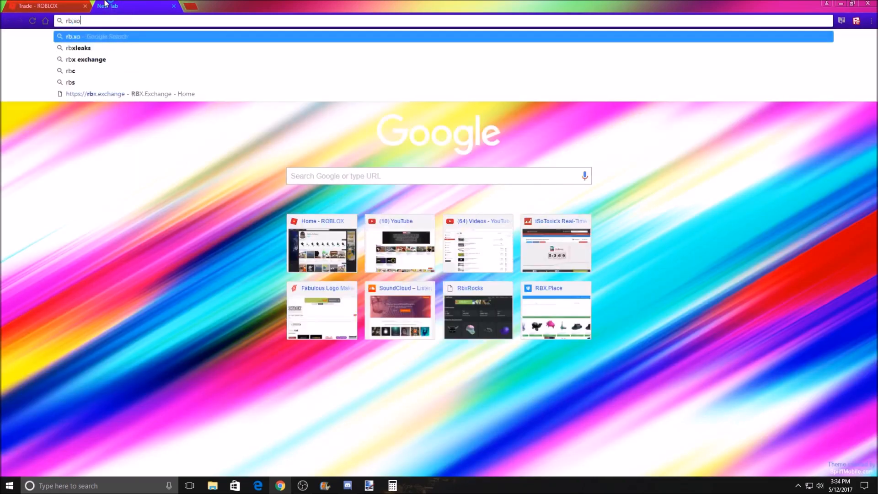
Step: Navigate to the rbx.rocks user page address from the new tab
text(rbx.rocks/)
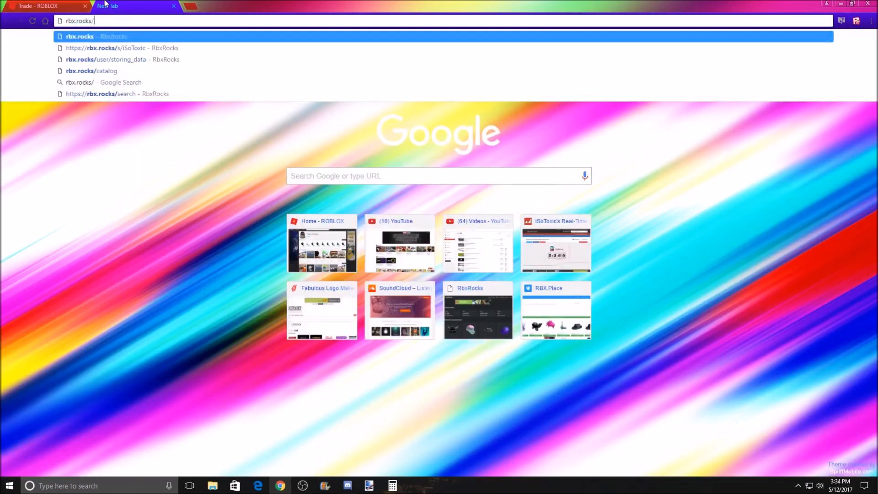
text(user/isotoxic)
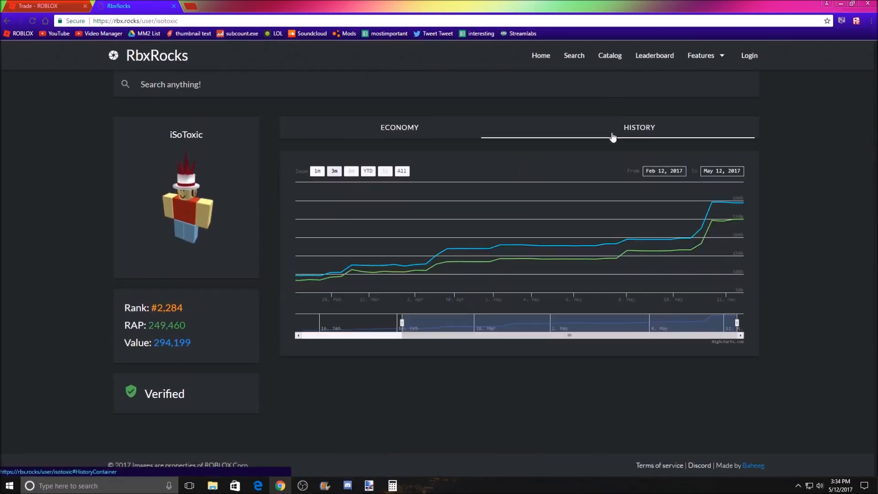
mouse_move(700, 229)
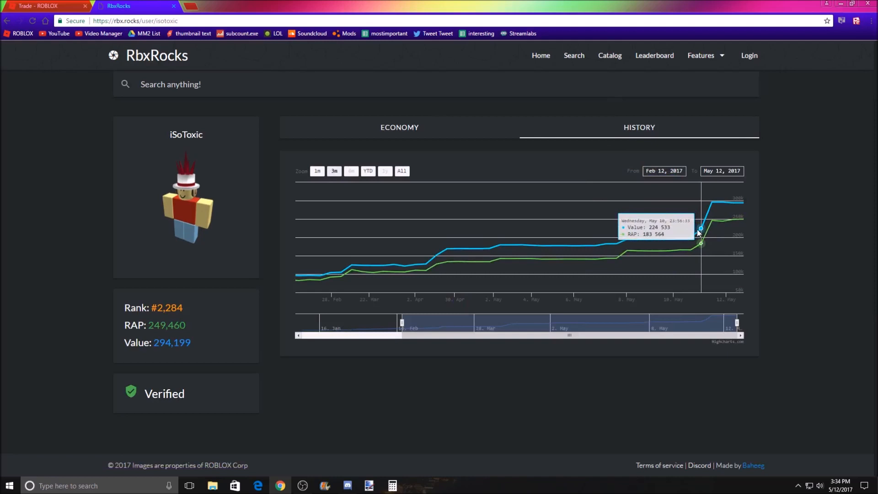
mouse_move(711, 206)
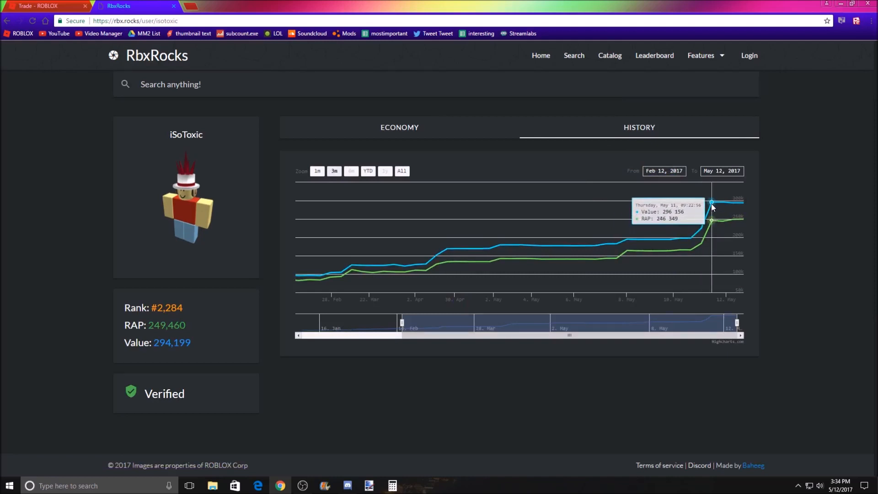
mouse_move(690, 240)
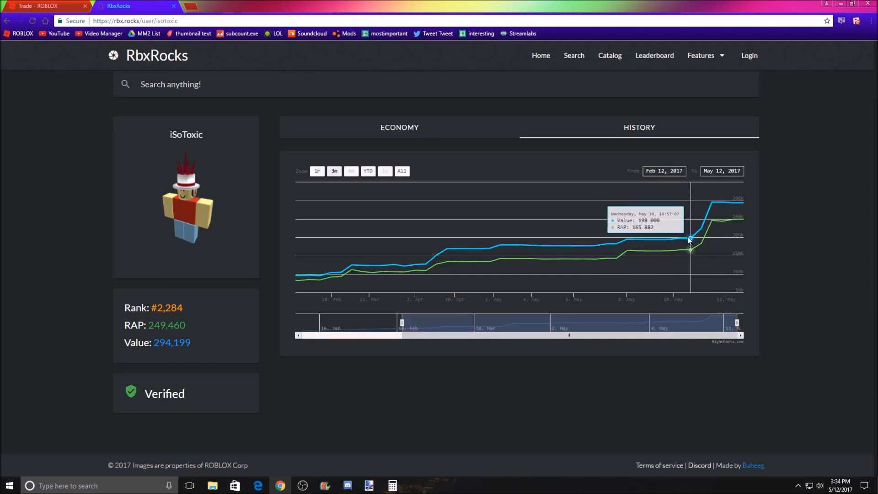
mouse_move(697, 235)
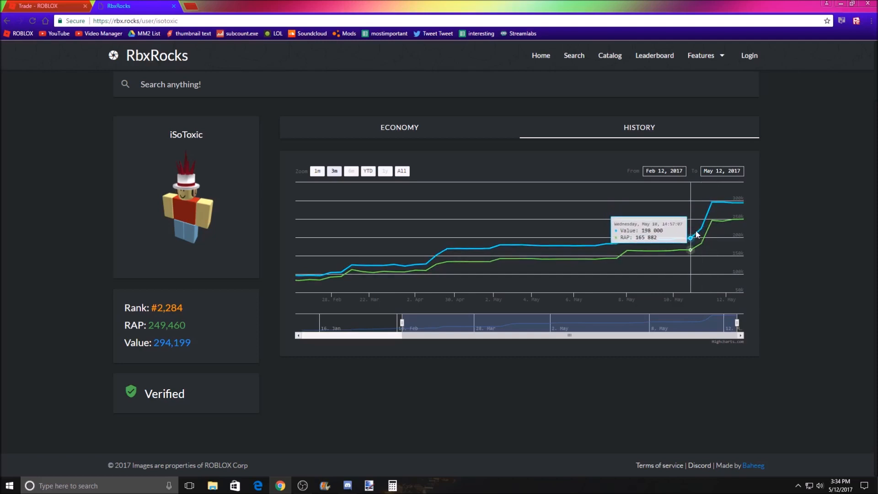
mouse_move(712, 206)
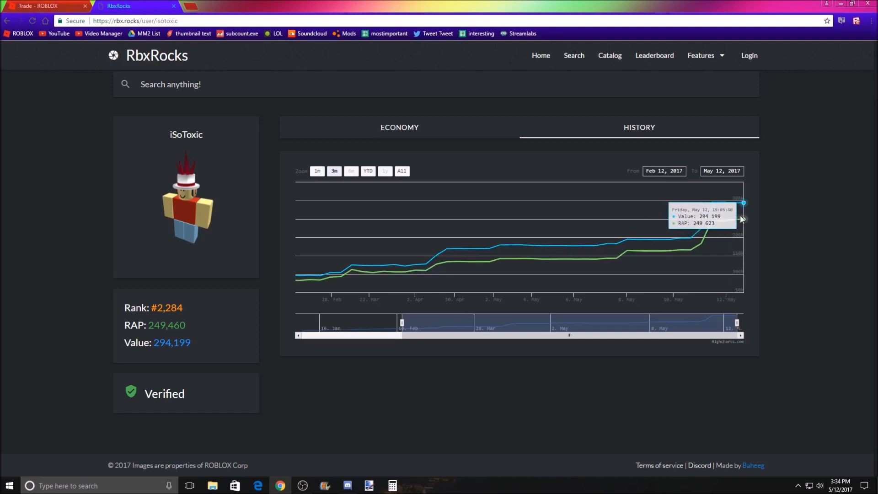
mouse_move(703, 220)
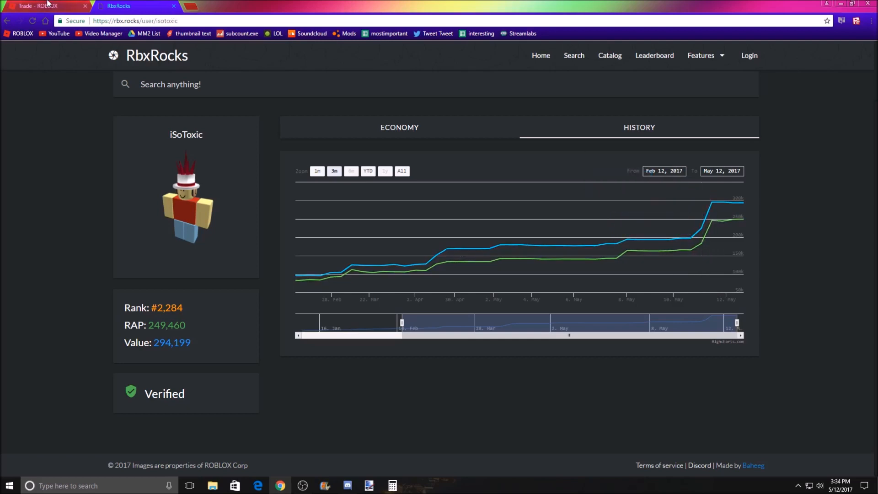
Step: Return to Roblox trade history and review the first TheSprintingSloth trade's details
click(38, 6)
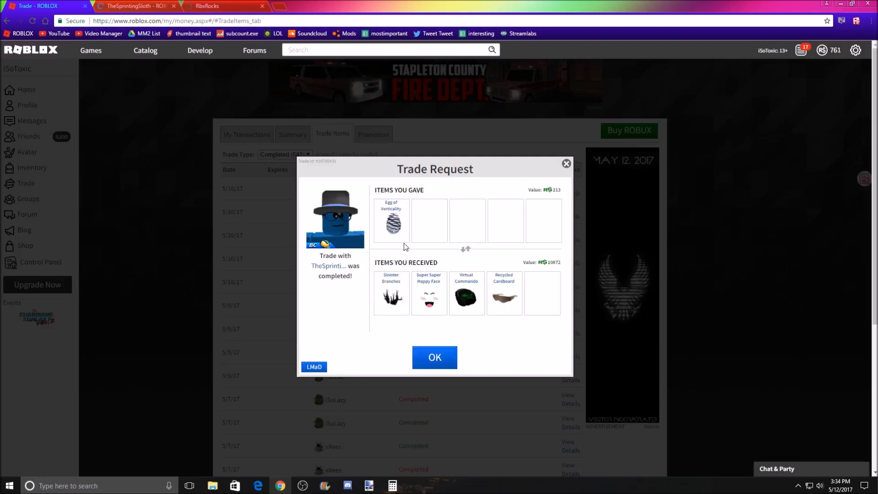
mouse_move(501, 294)
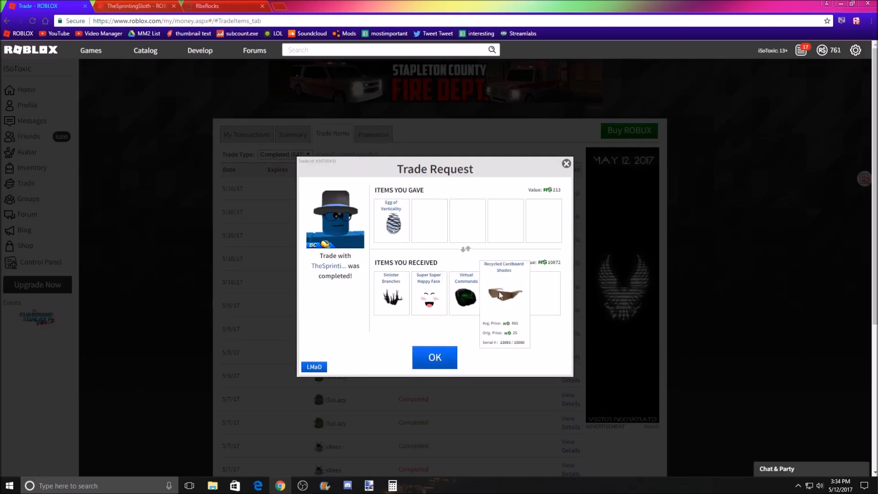
mouse_move(495, 302)
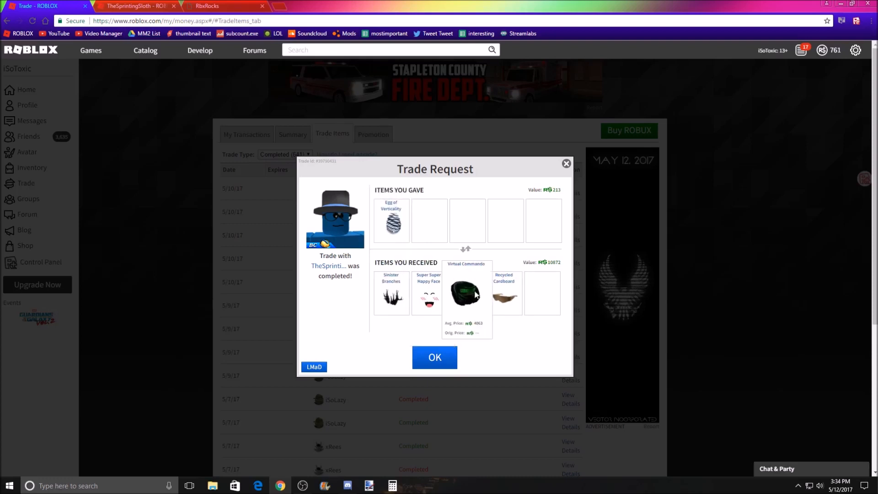
click(394, 485)
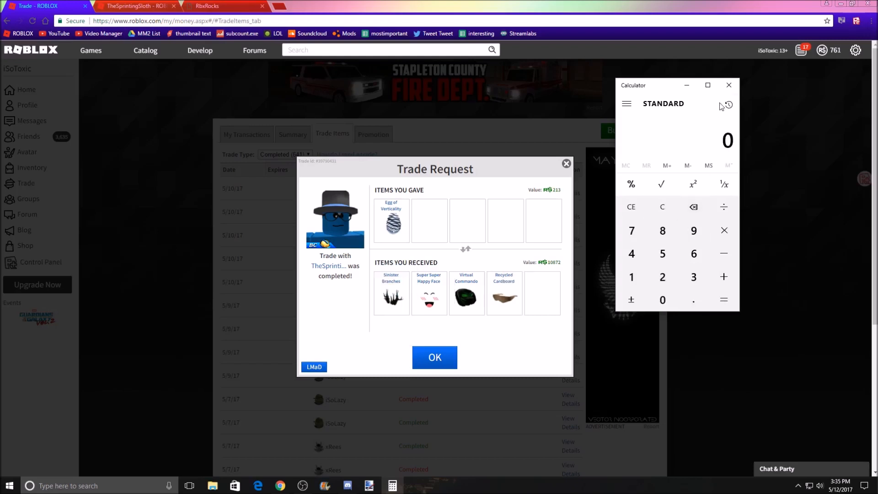
click(434, 357)
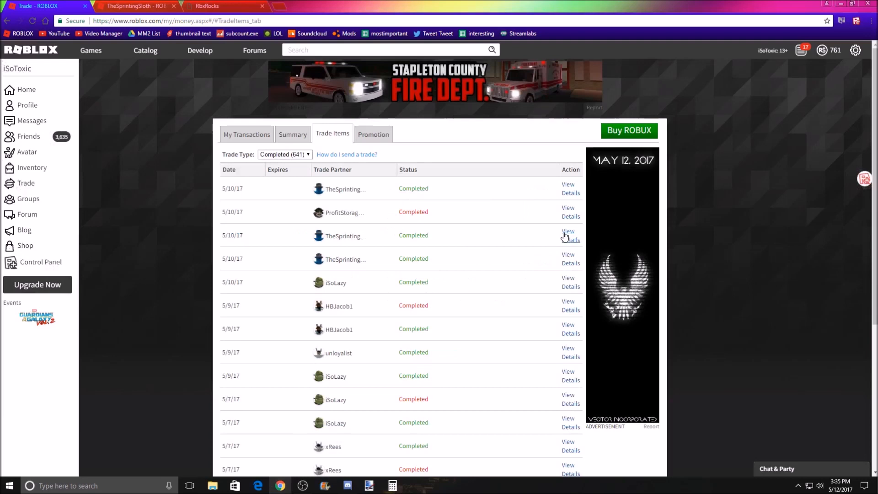
Step: Review the next TheSprintingSloth trade: Sinister Branches for Egg of Verticality, Steampunk Tricorn, Festive Narwhal, Green Banded Top Hat
click(568, 235)
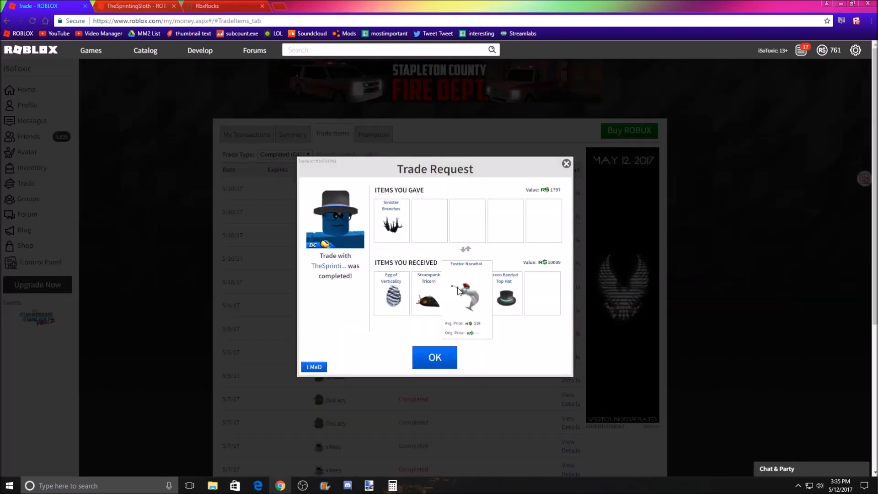
mouse_move(392, 295)
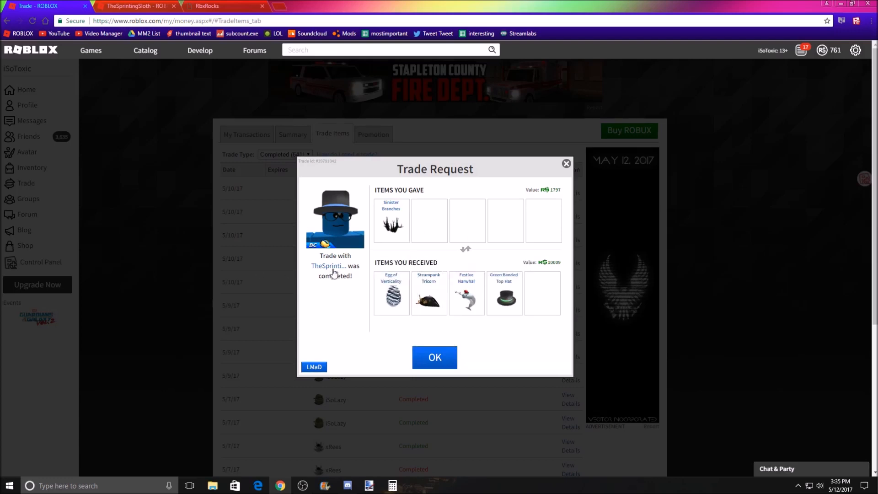
click(434, 356)
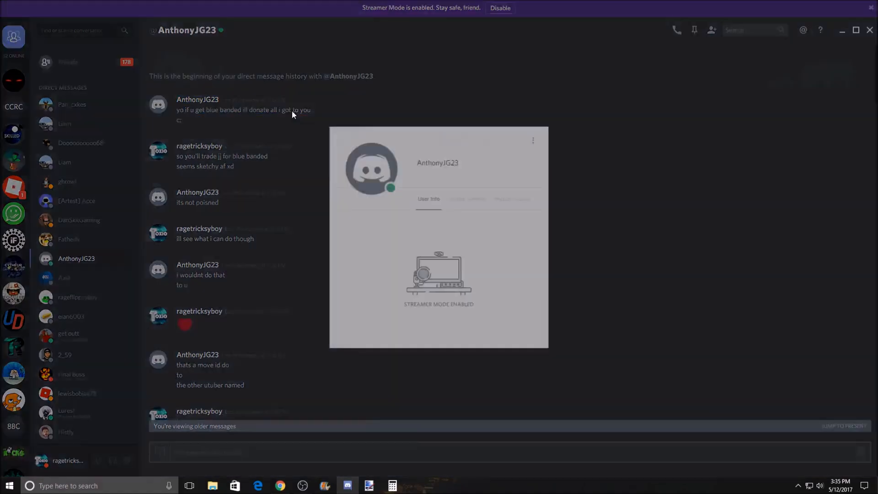
click(471, 194)
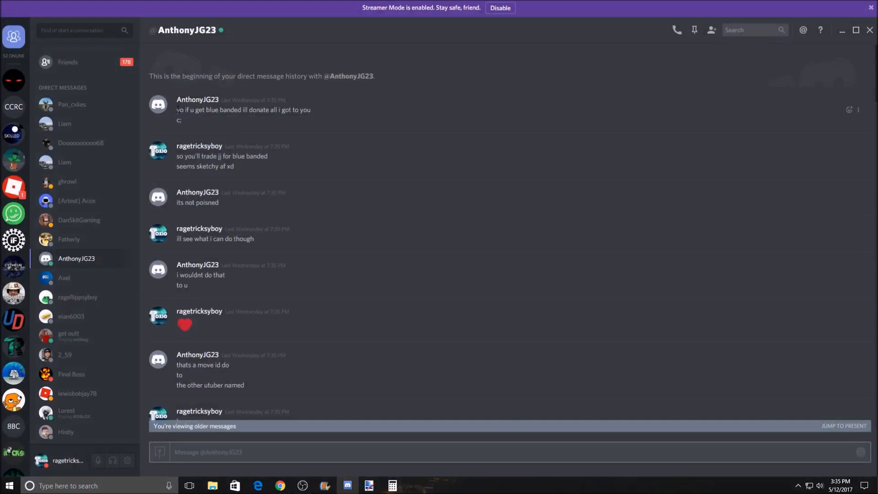
mouse_move(175, 112)
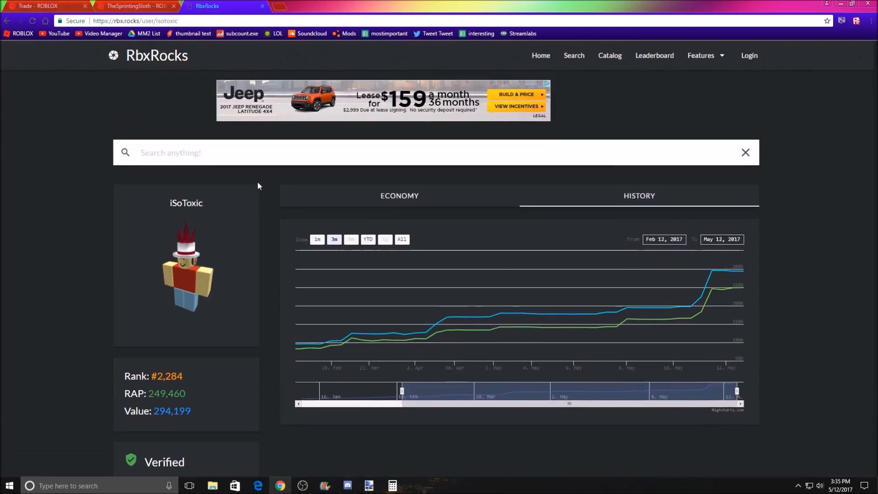
text(thesprintingsloth)
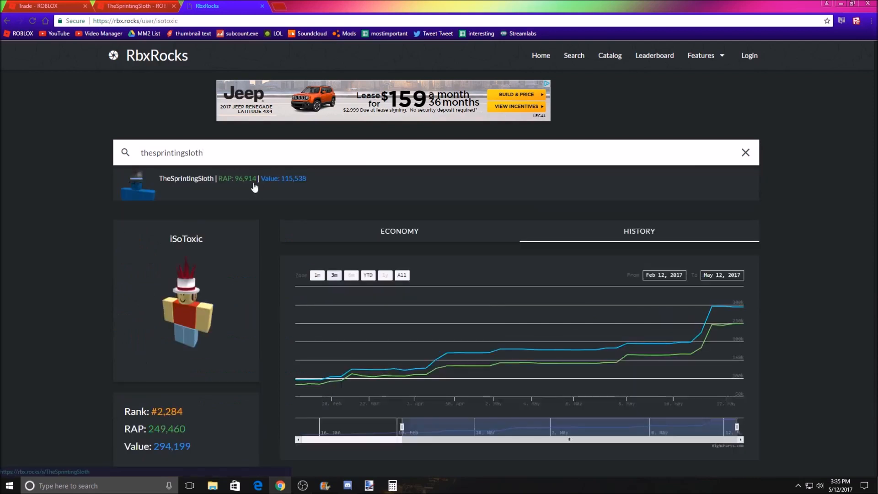
click(187, 178)
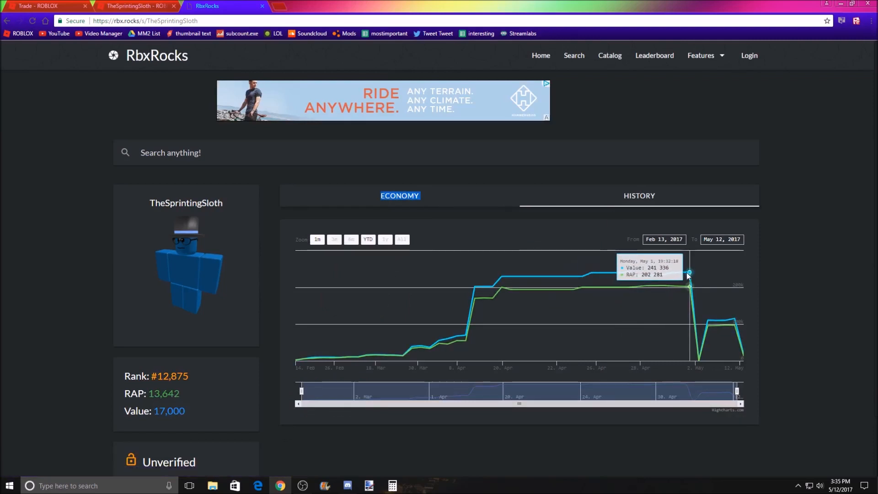
mouse_move(692, 276)
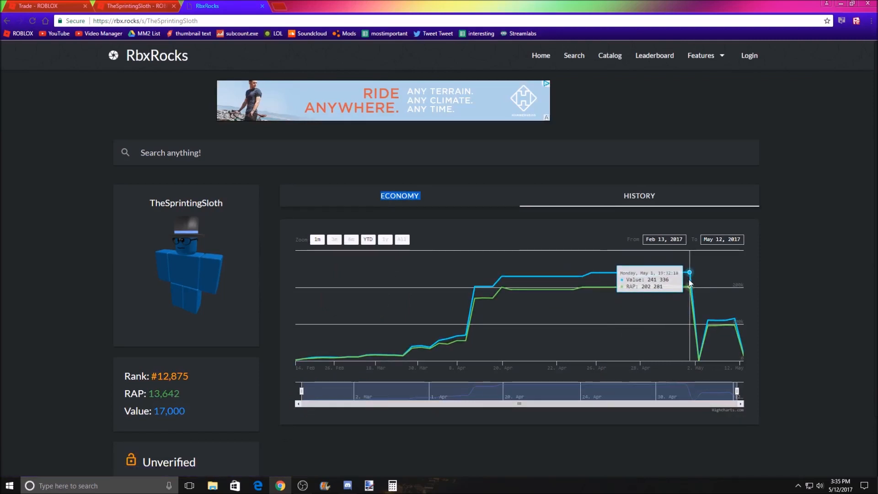
mouse_move(697, 318)
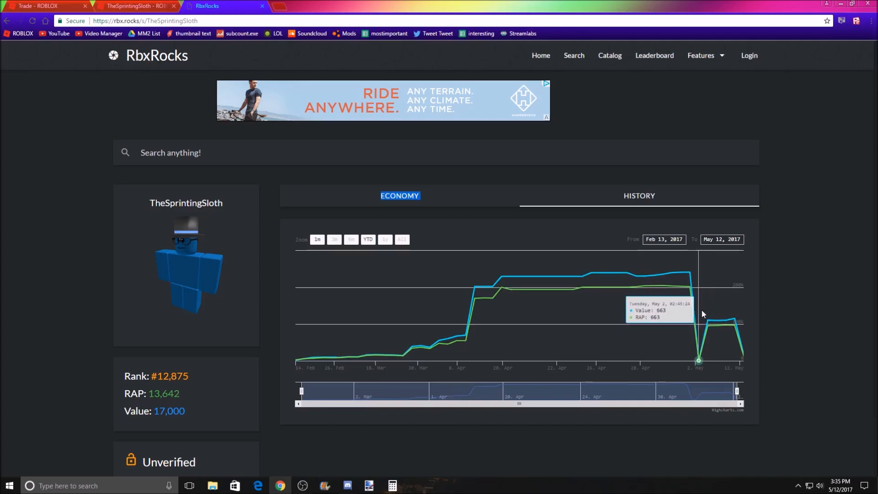
mouse_move(708, 318)
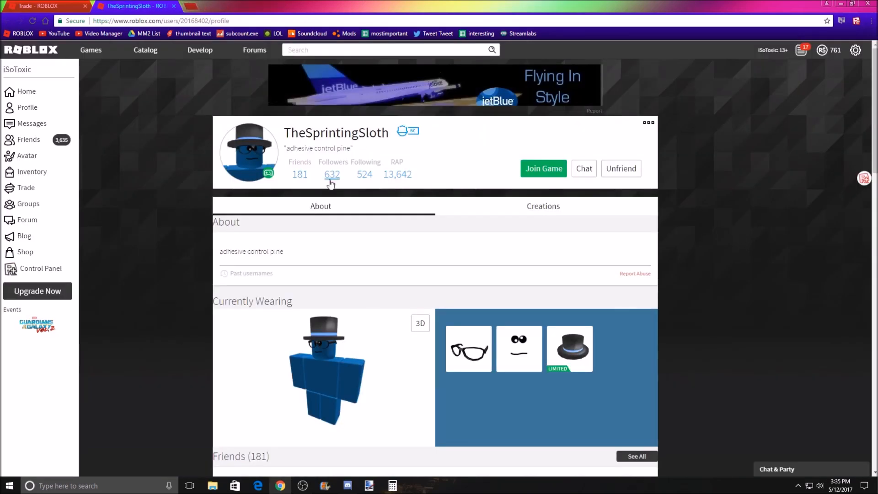
click(35, 6)
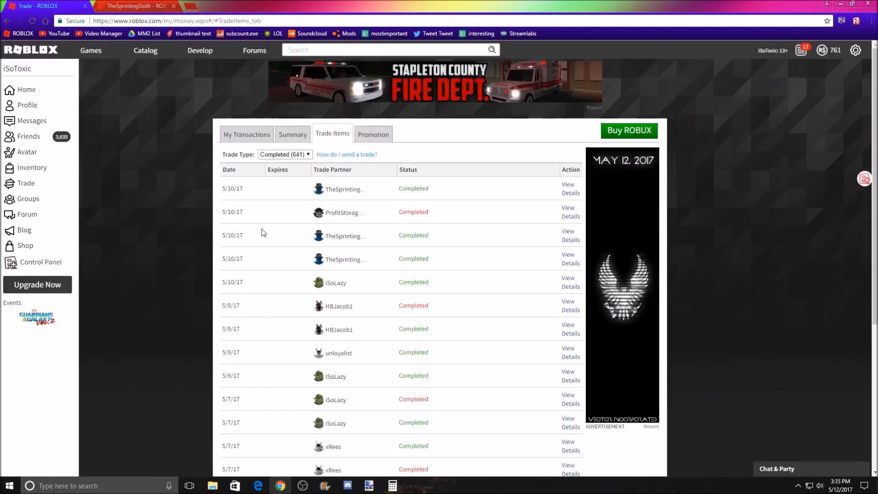
click(568, 187)
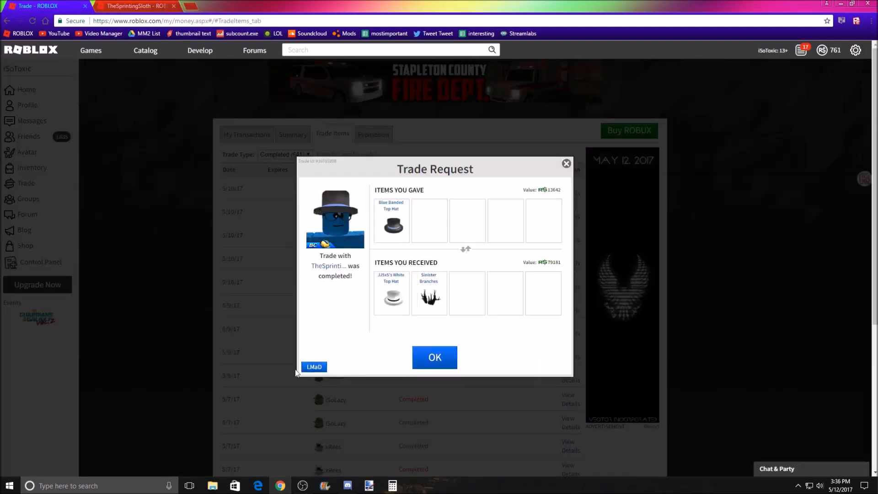
mouse_move(381, 227)
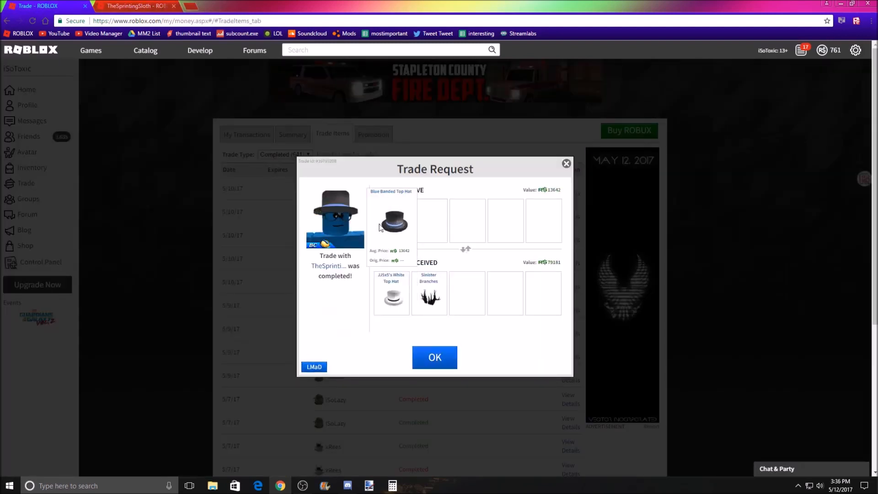
mouse_move(421, 277)
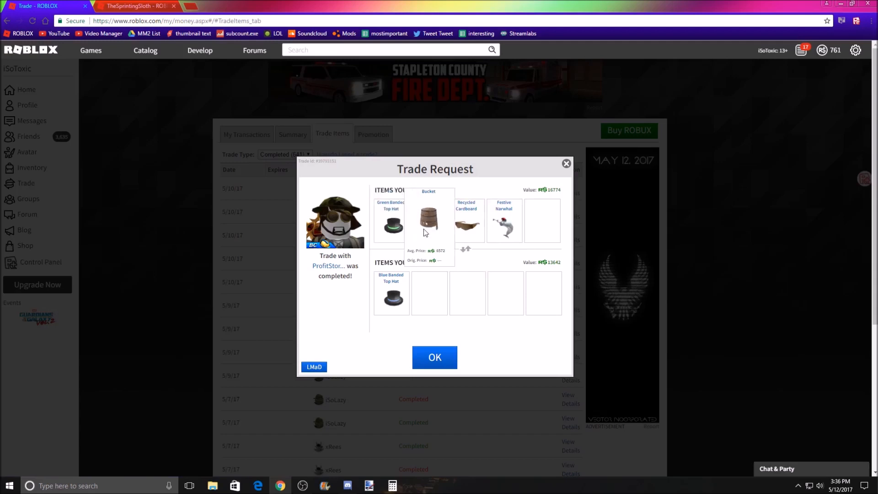
mouse_move(468, 218)
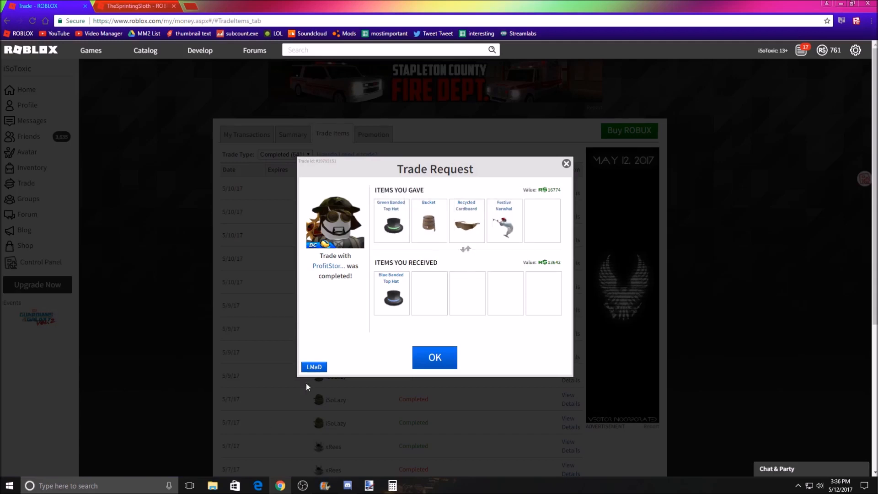
mouse_move(429, 220)
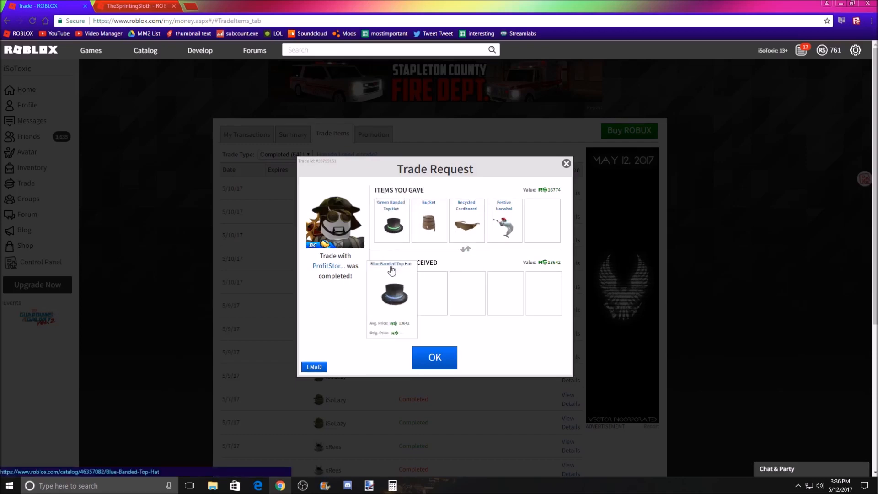
click(435, 357)
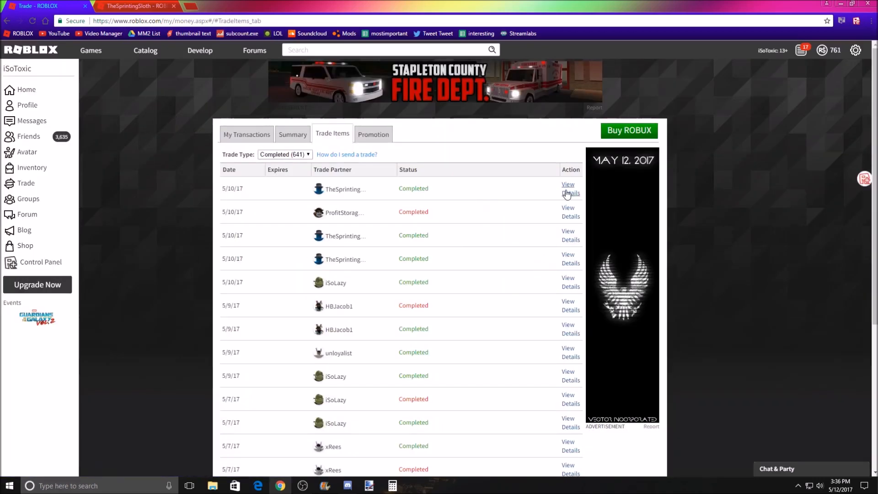
click(569, 188)
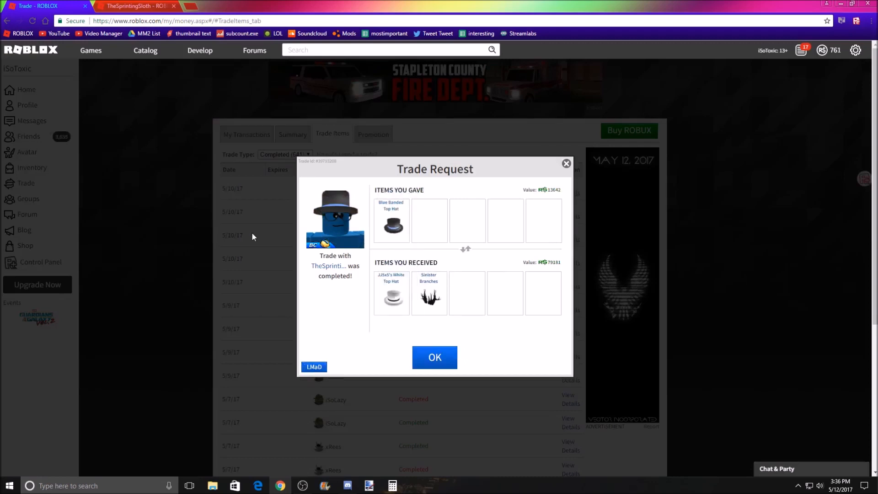
click(435, 356)
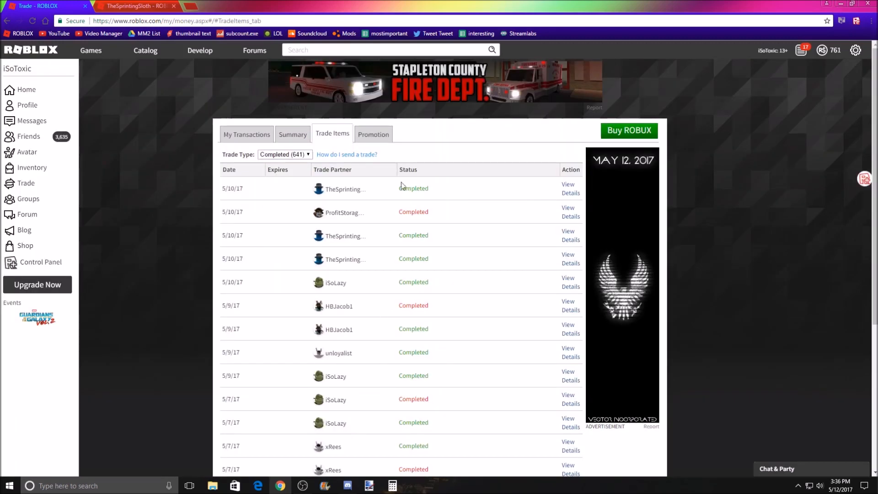
mouse_move(432, 199)
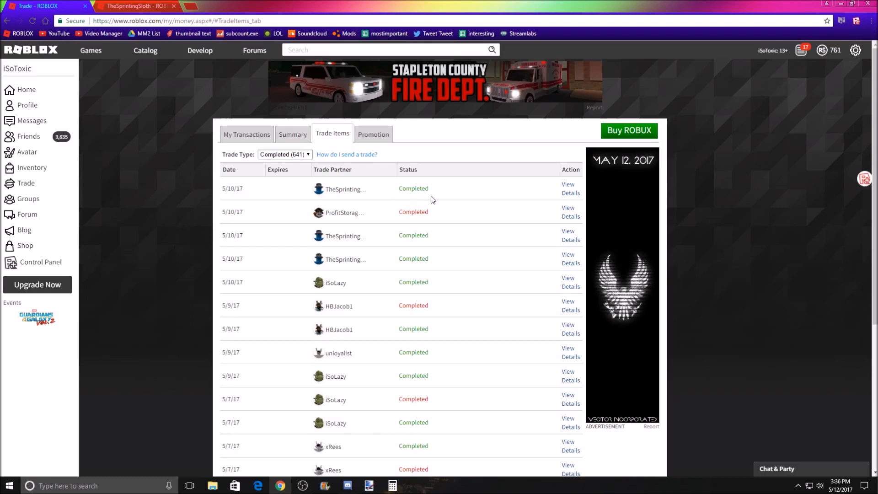
click(132, 6)
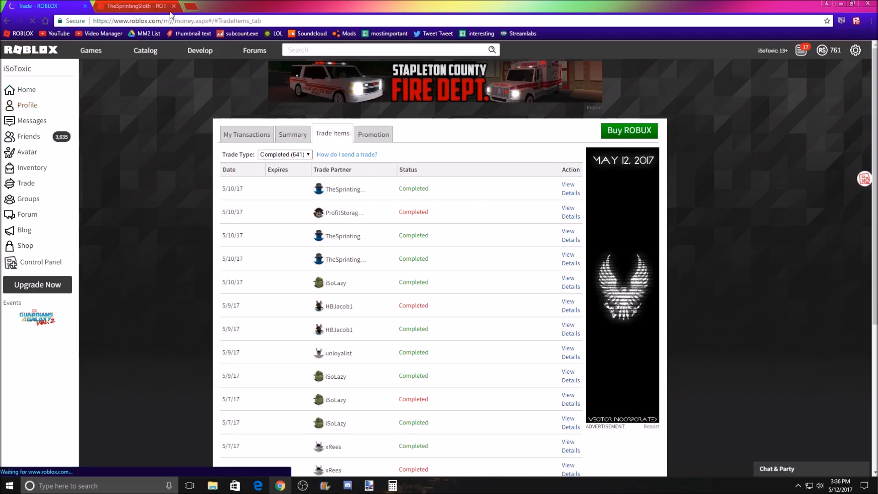
Step: Close TheSprintingSloth's page and bring up iSoToxic's own Roblox profile
click(138, 5)
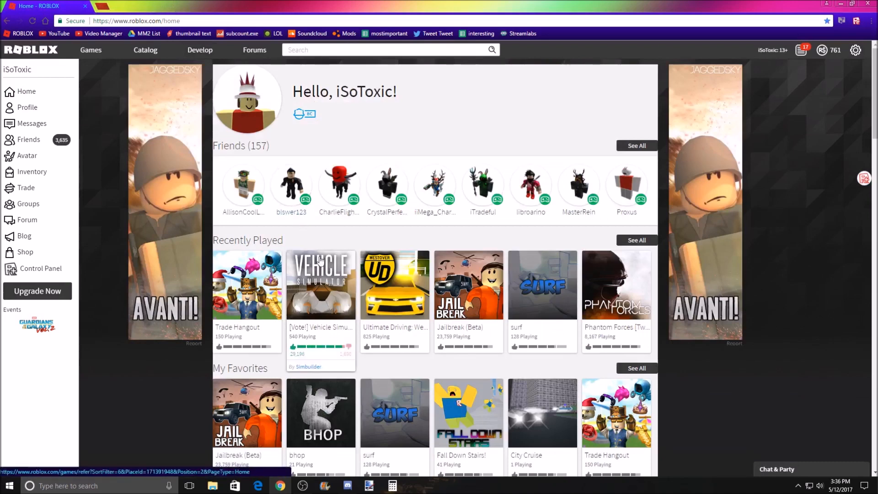
mouse_move(28, 108)
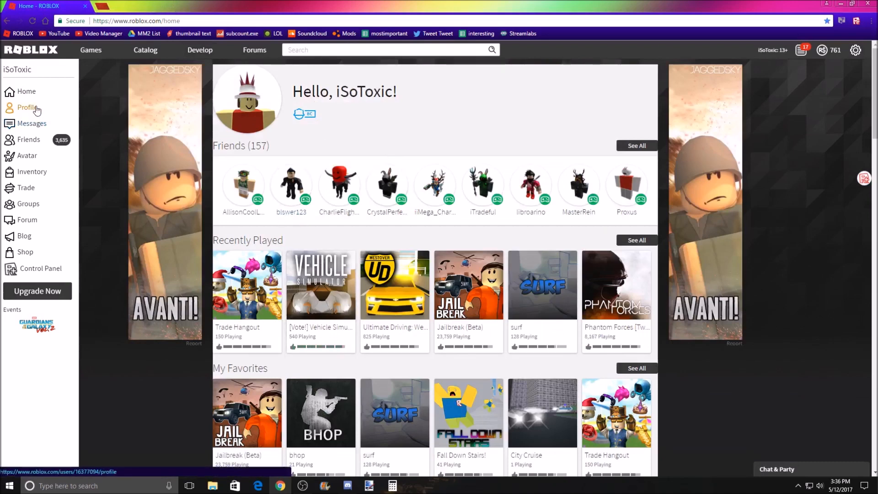
click(26, 107)
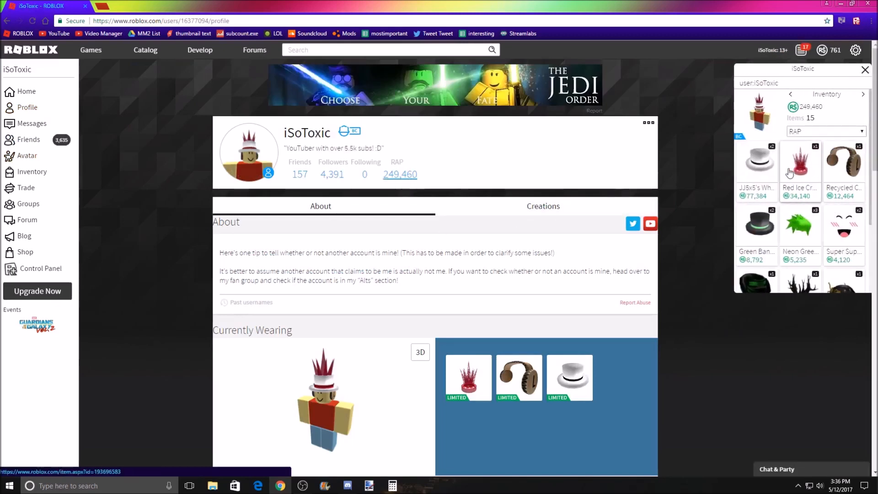
Step: Scroll through the 15-item inventory by RAP down to badges and statistics
scroll(down, 3)
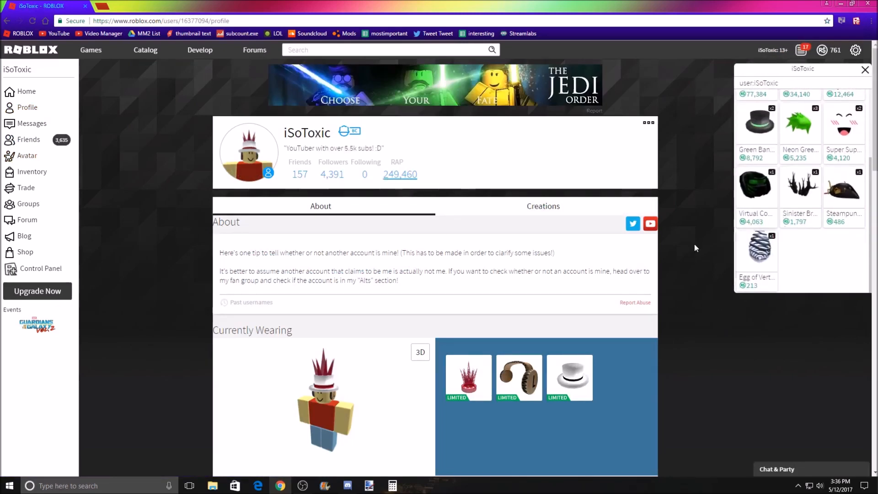
scroll(down, 3)
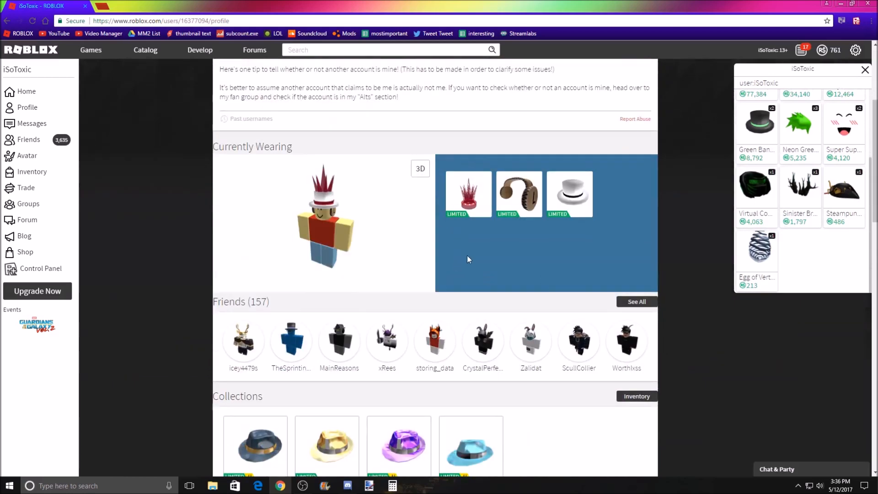
mouse_move(757, 251)
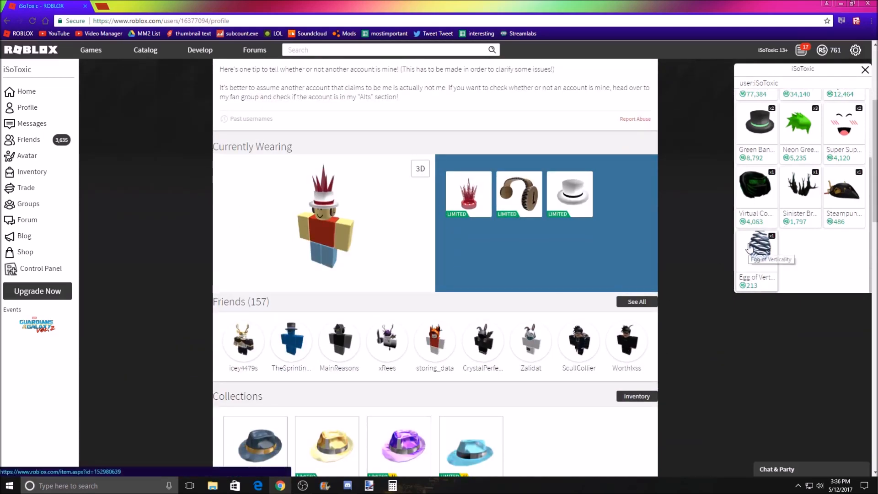
scroll(down, 3)
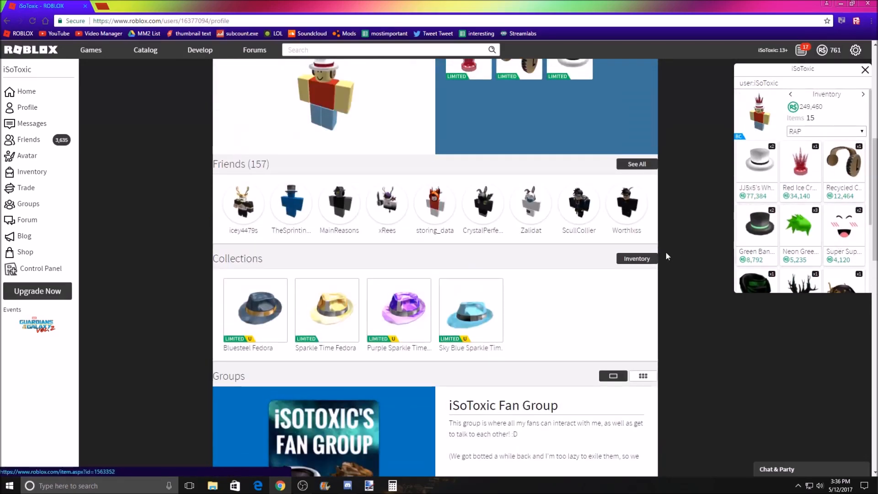
scroll(down, 3)
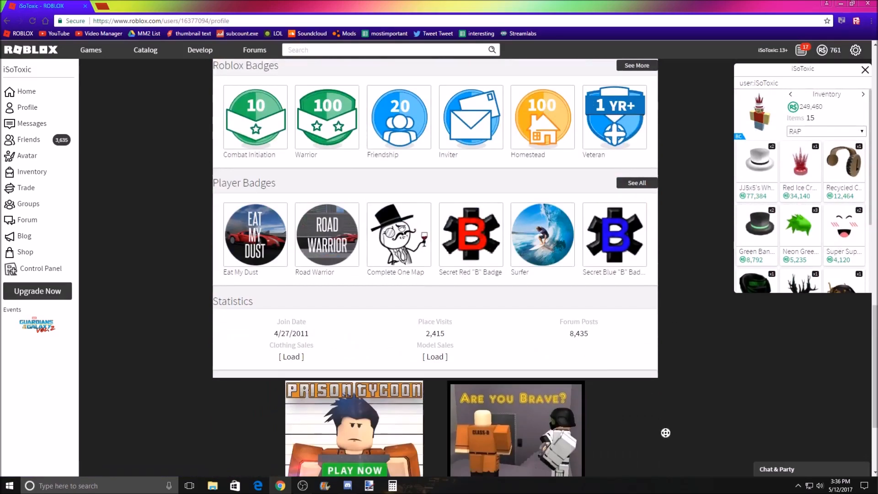